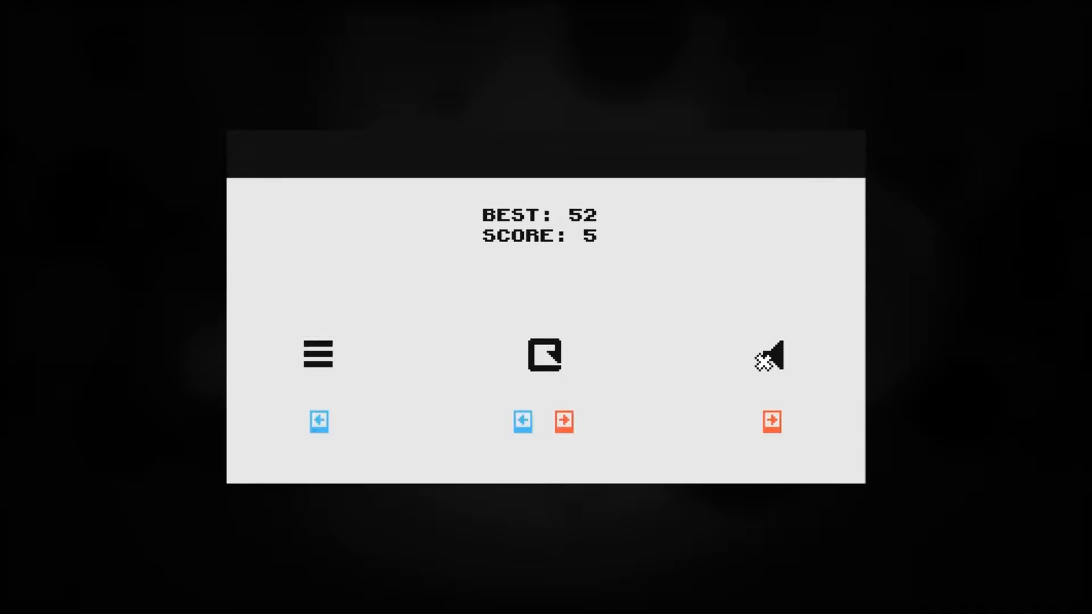
# - Restart the pixel arcade game from the game-over panel after each round ends
pyautogui.click(544, 355)
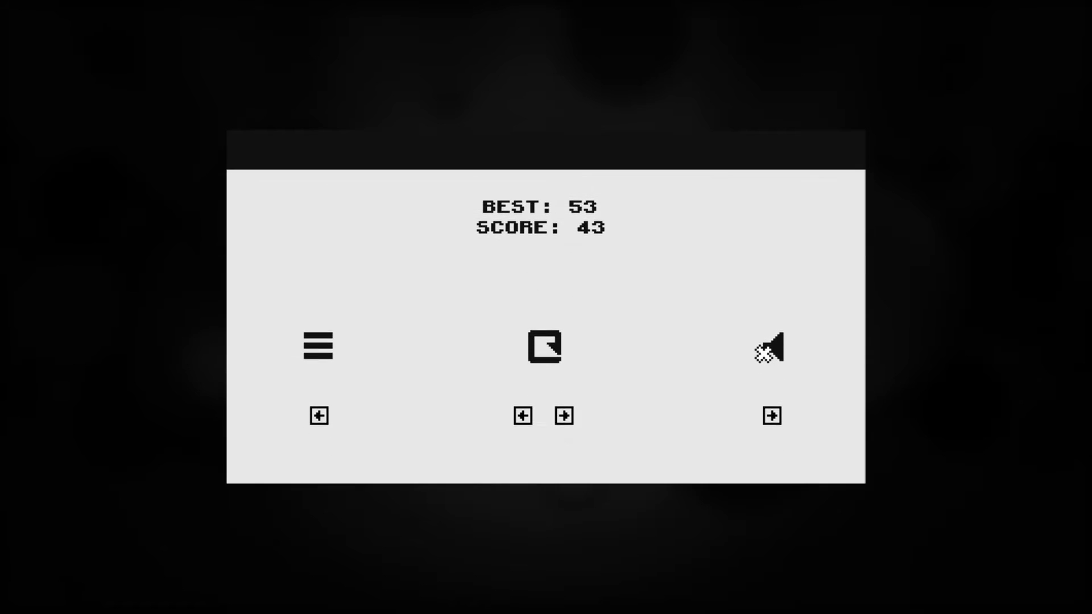
pyautogui.click(544, 346)
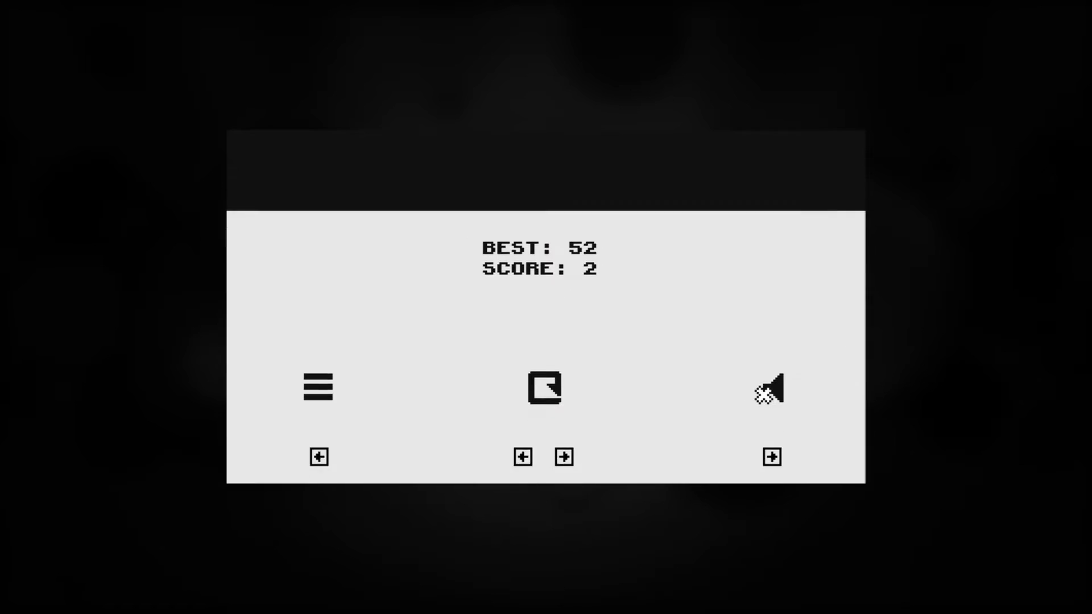
pyautogui.click(545, 386)
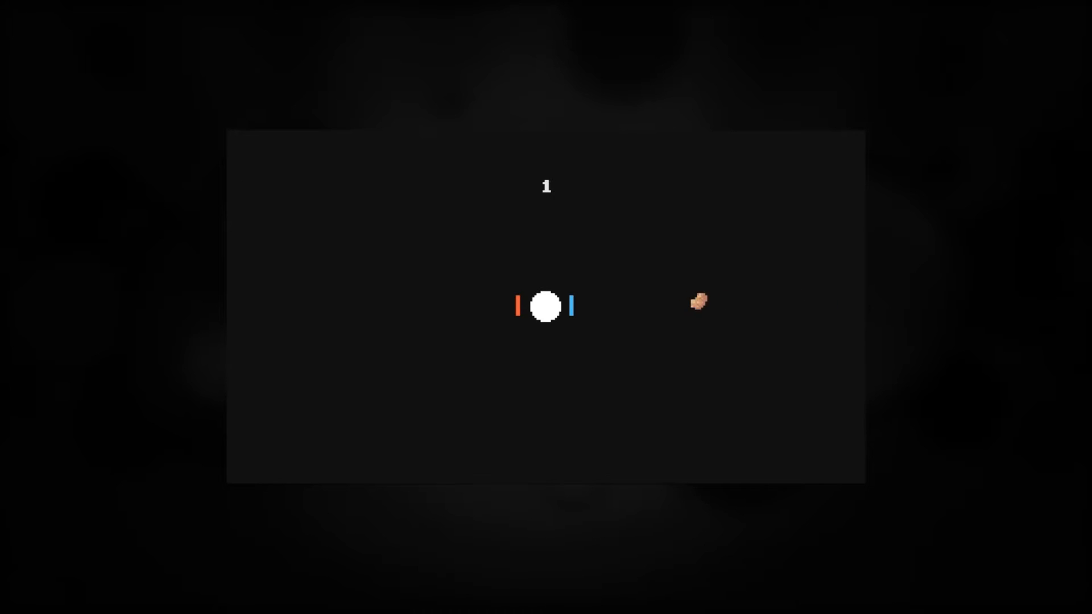